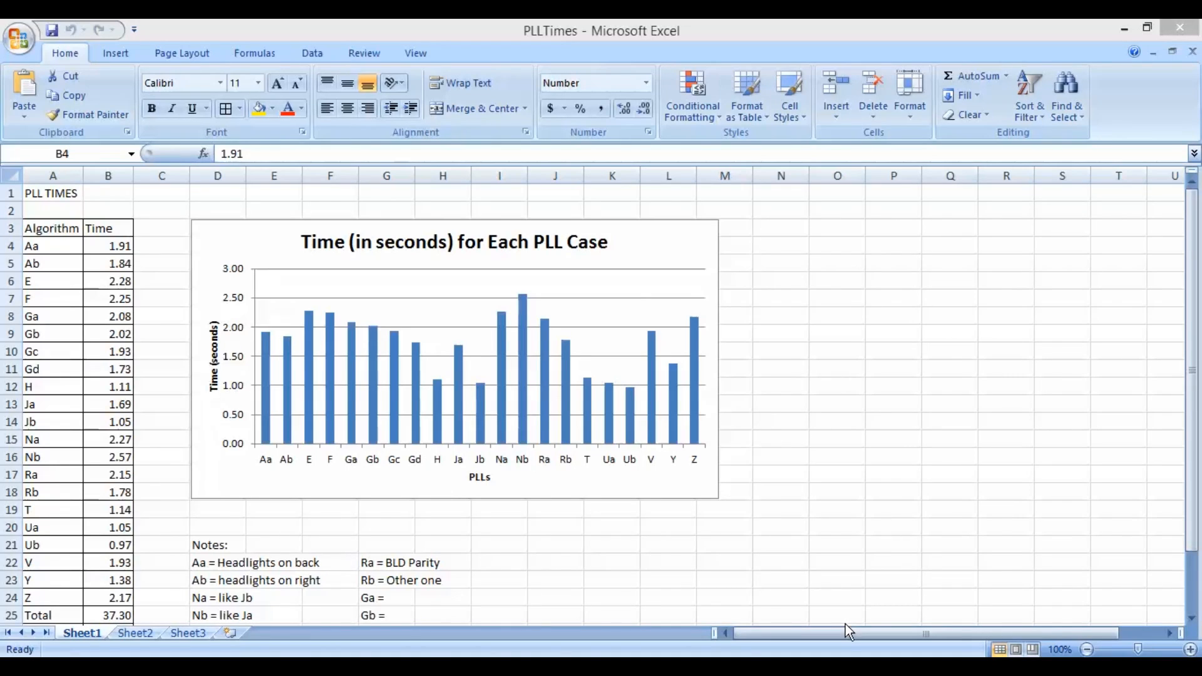
mouse_move(841, 624)
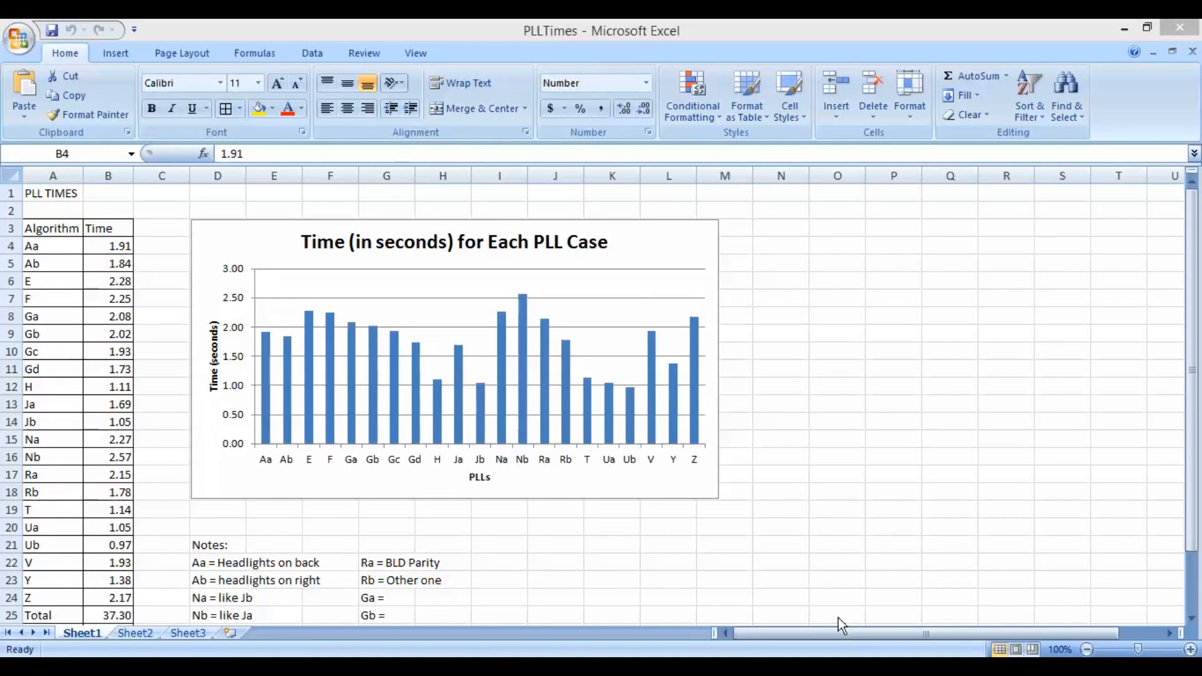
mouse_move(159, 231)
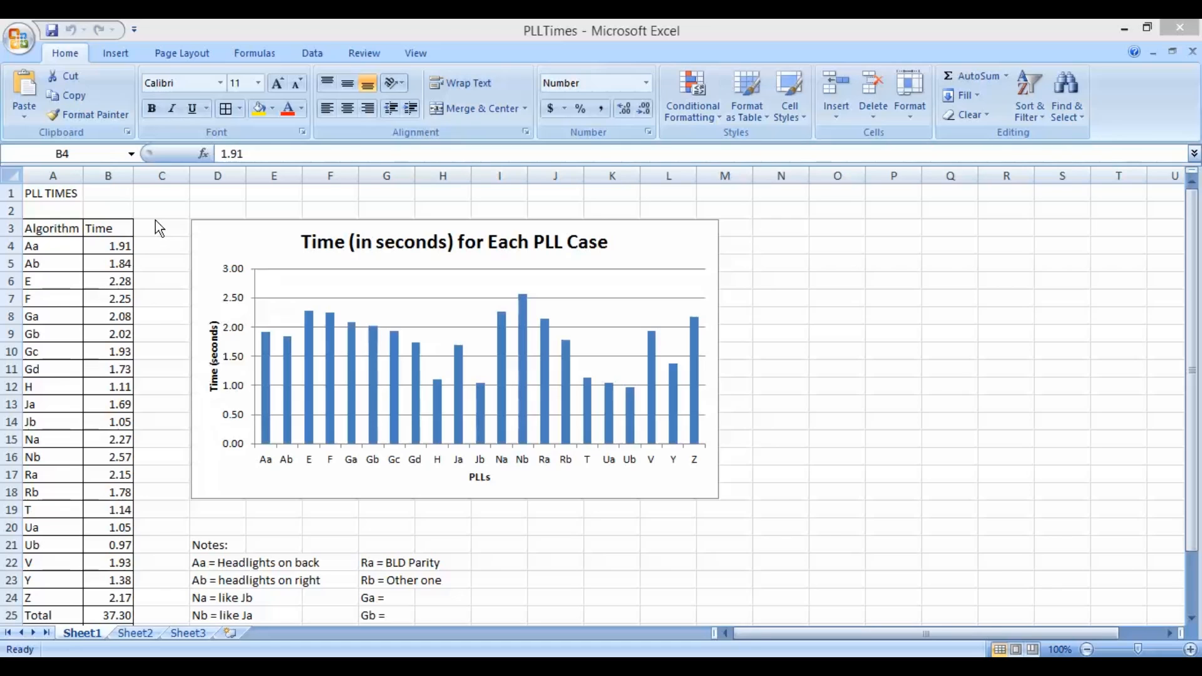
mouse_move(144, 412)
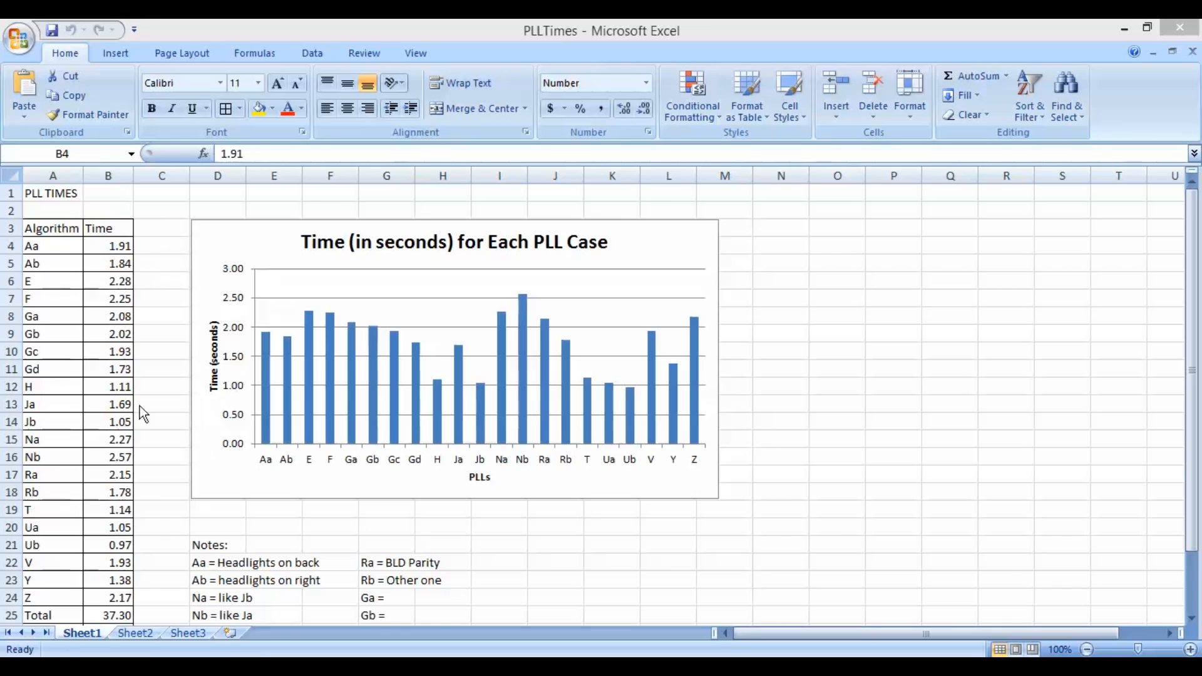
mouse_move(206, 218)
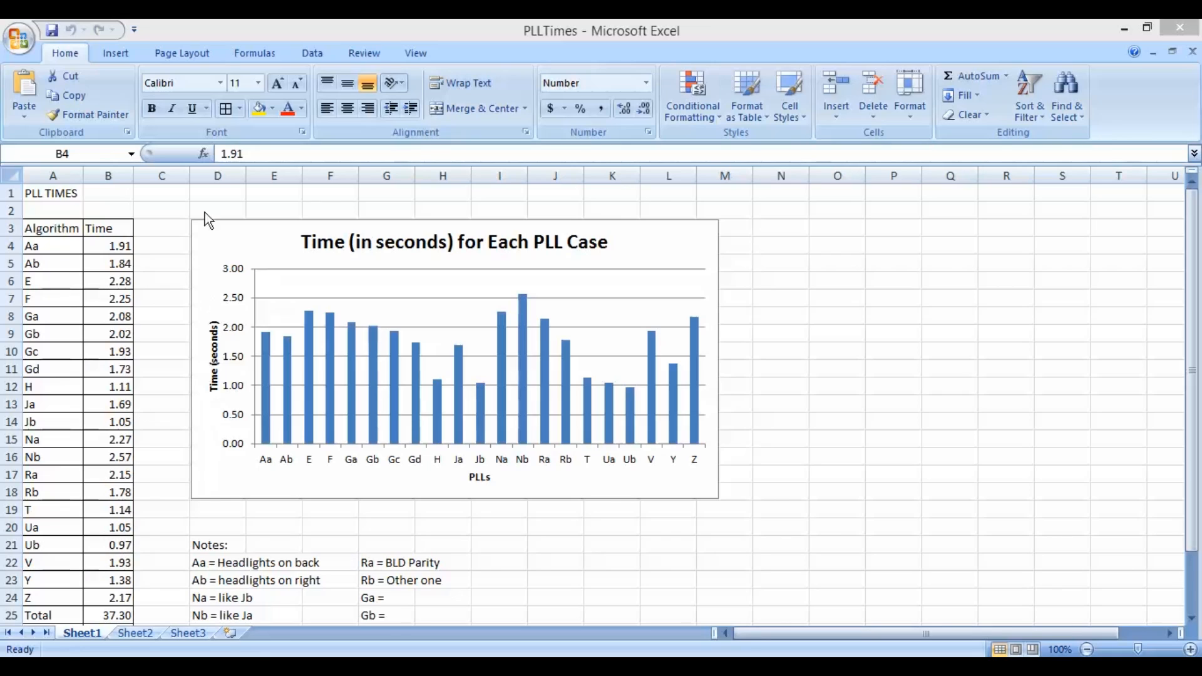
mouse_move(131, 245)
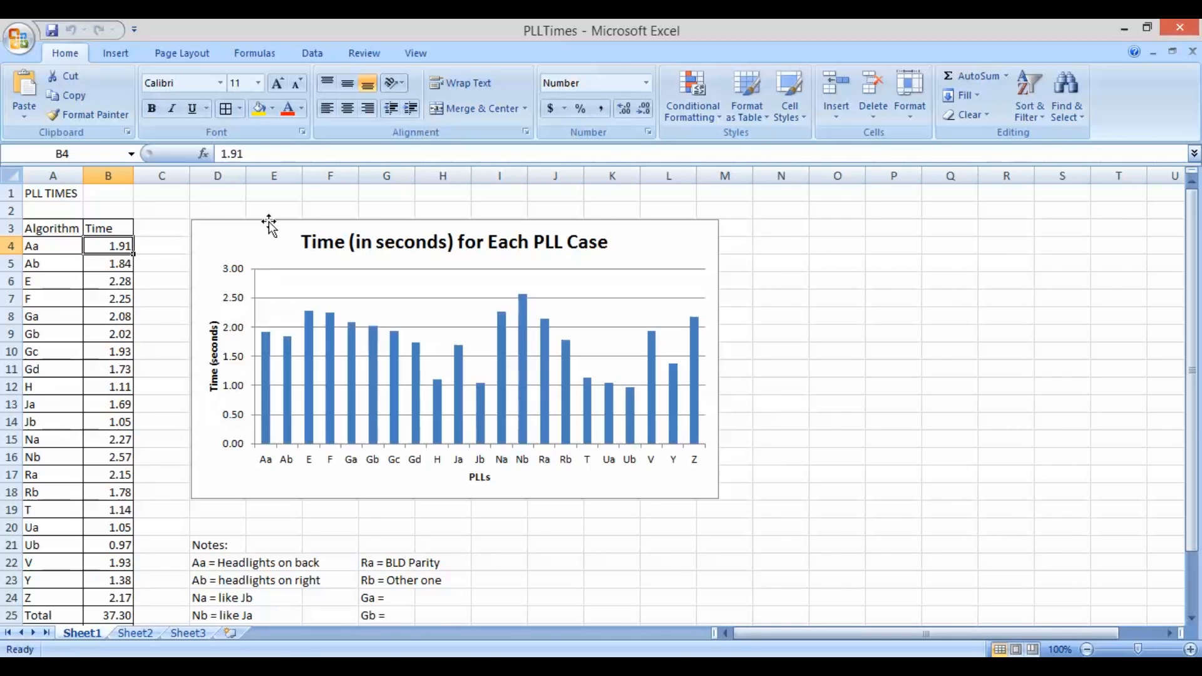
Step: Enter 1.0 as Aa's time and scroll to the Total, Mean and Std. Dev. rows
type("1.00")
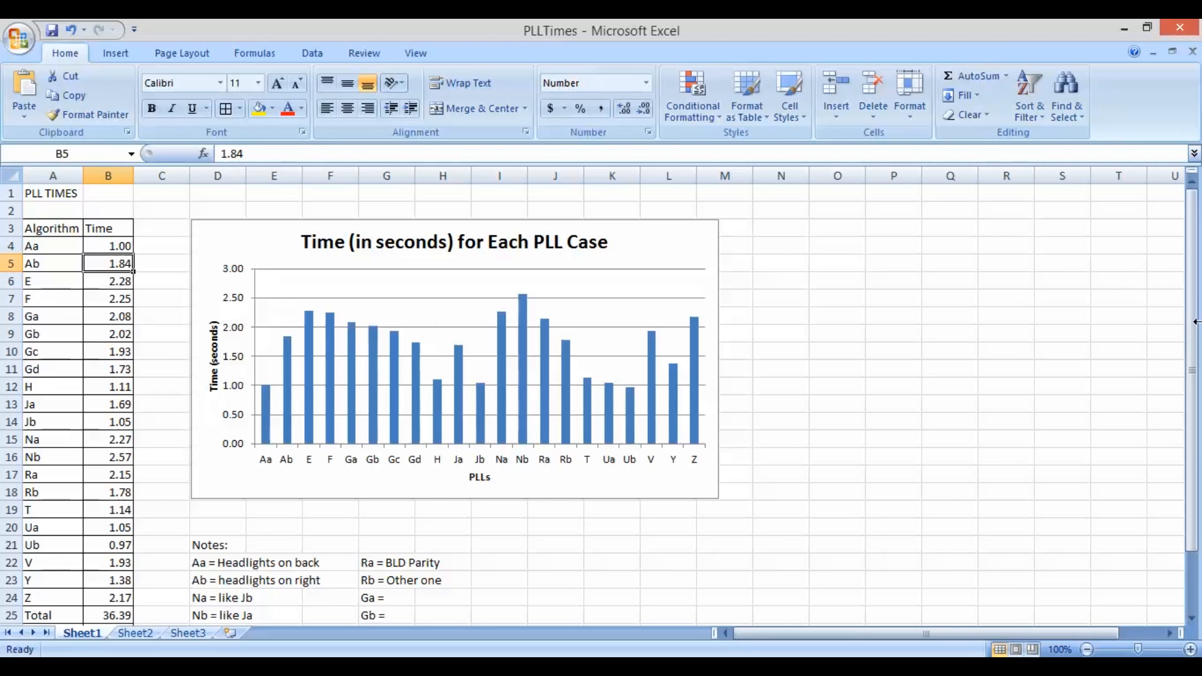
scroll("down", 3)
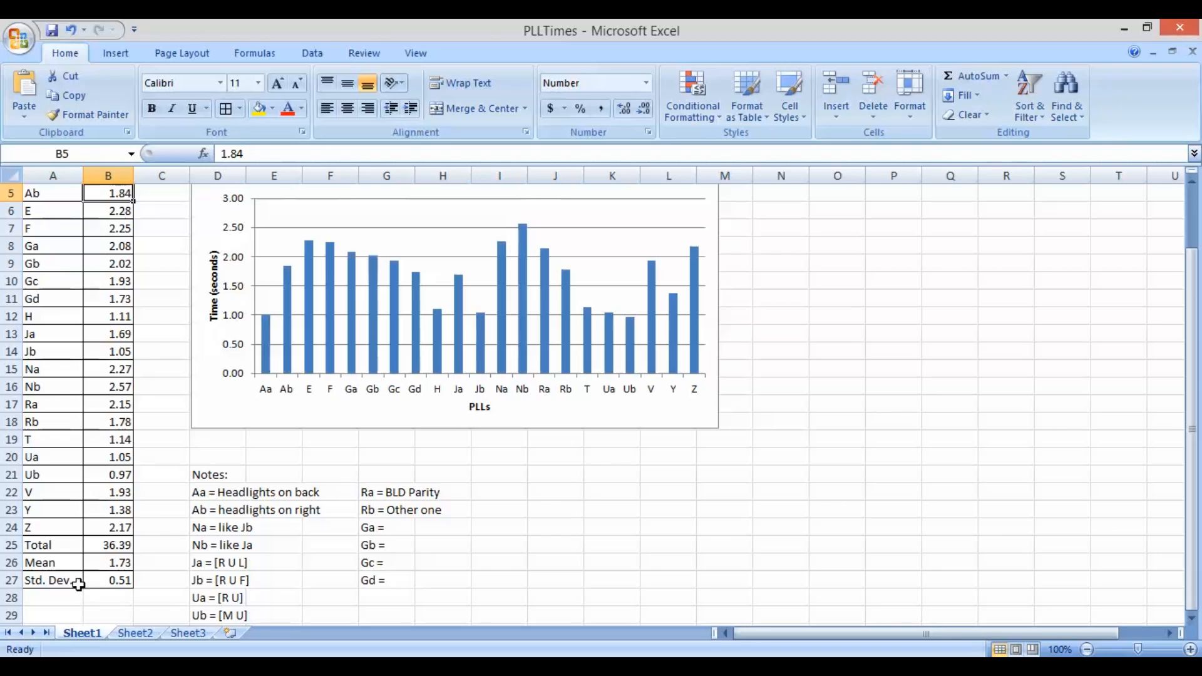
mouse_move(90, 544)
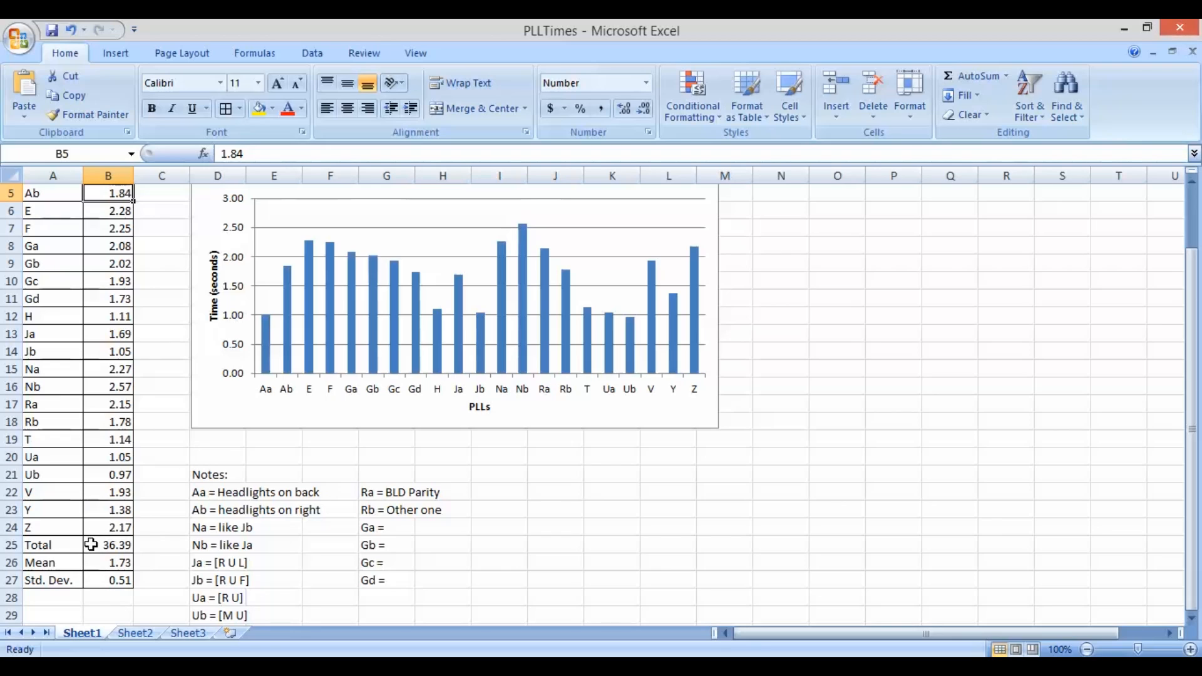
mouse_move(722, 191)
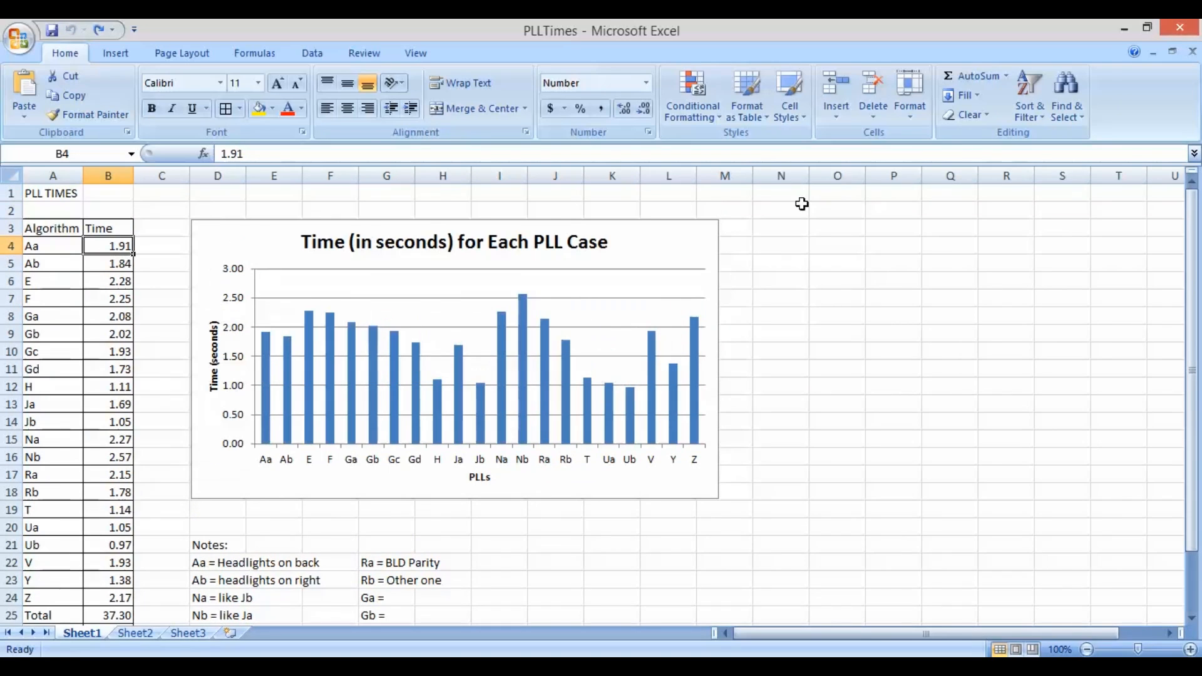
mouse_move(302, 590)
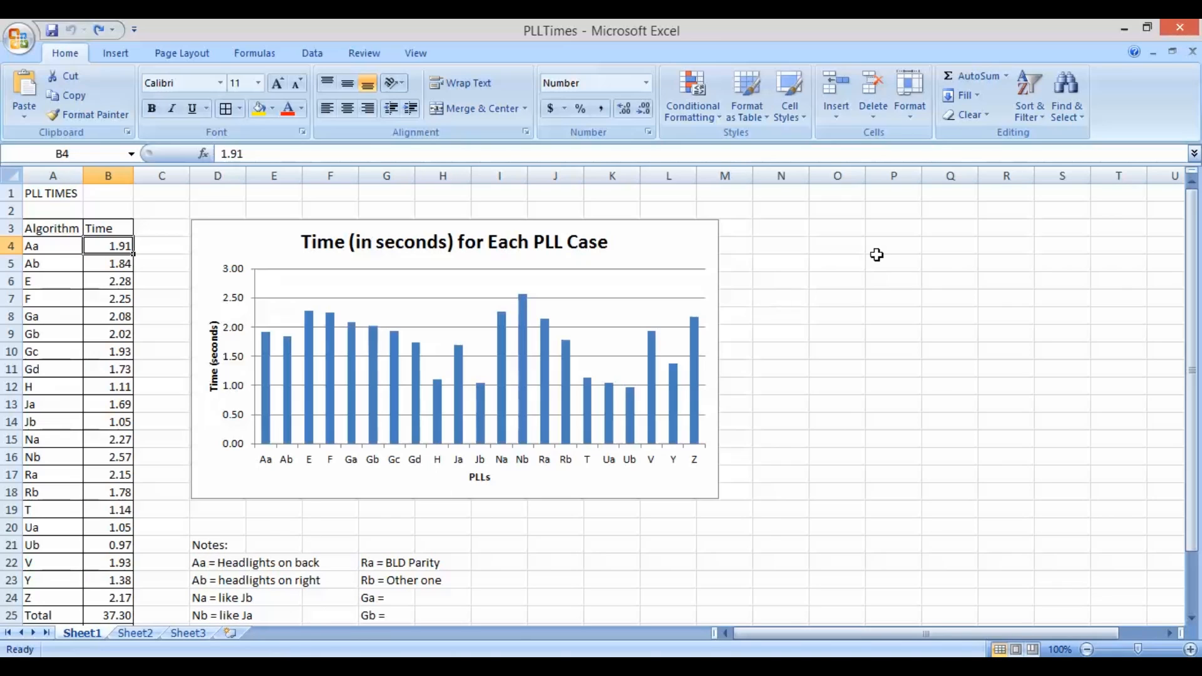
mouse_move(880, 253)
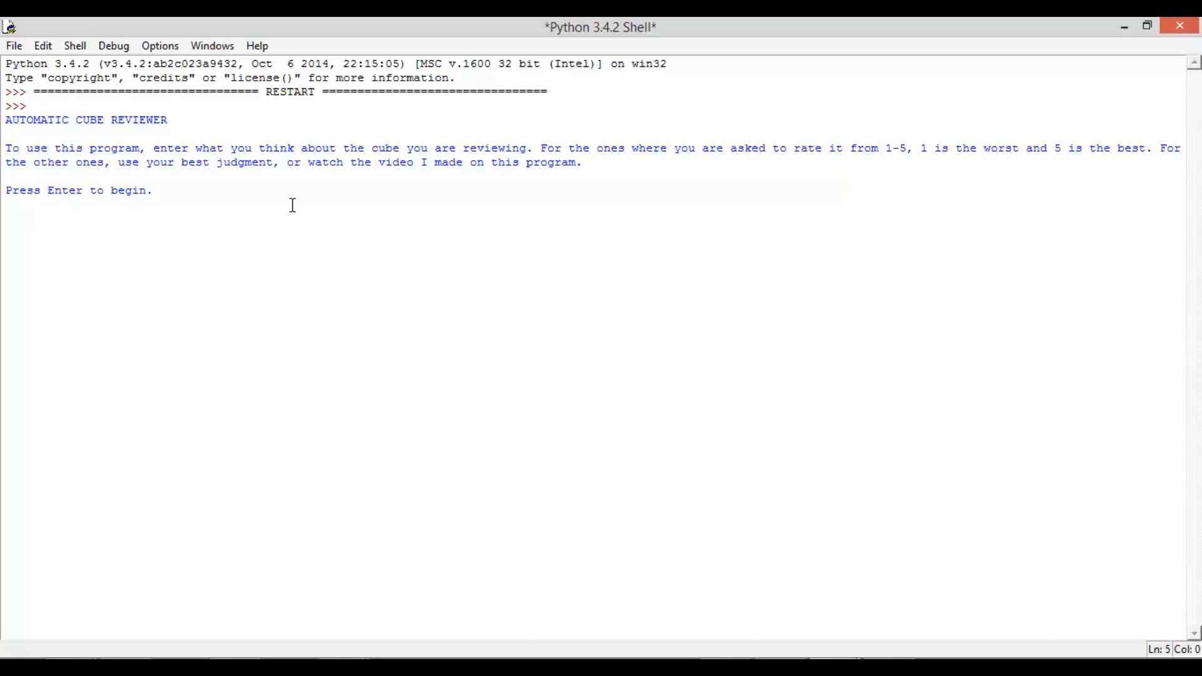
Step: Begin the cube reviewer and enter the cube name DaYan GuHong V1 Stickerless
left_click(151, 190)
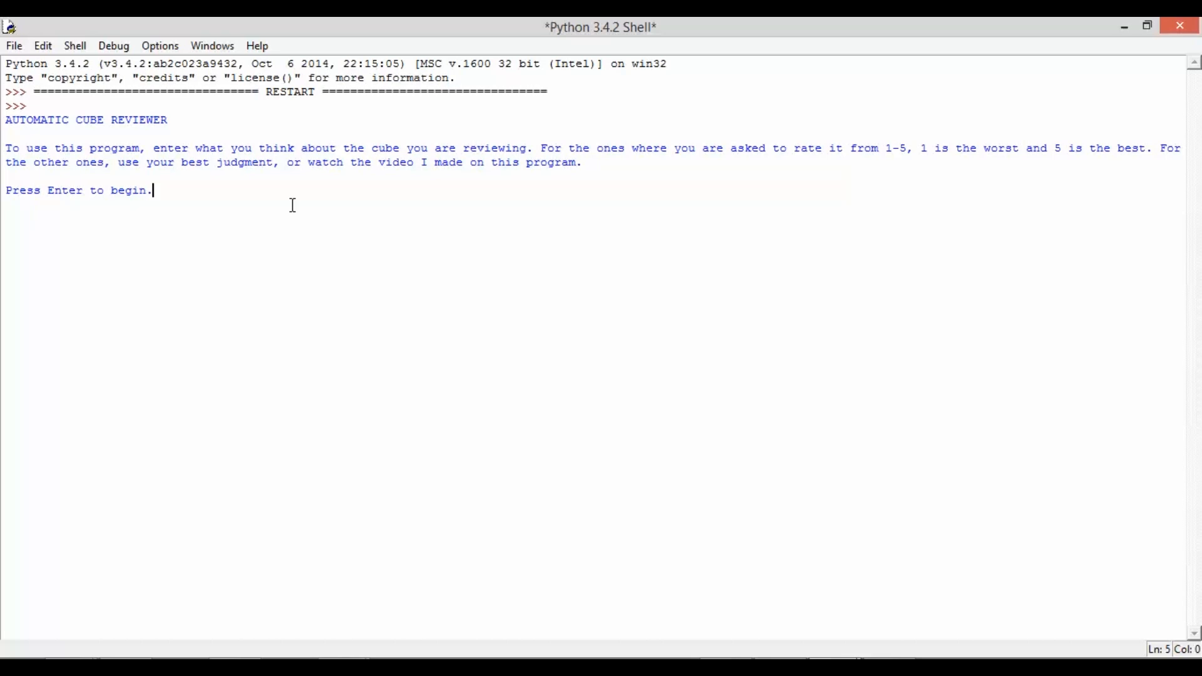
key("enter")
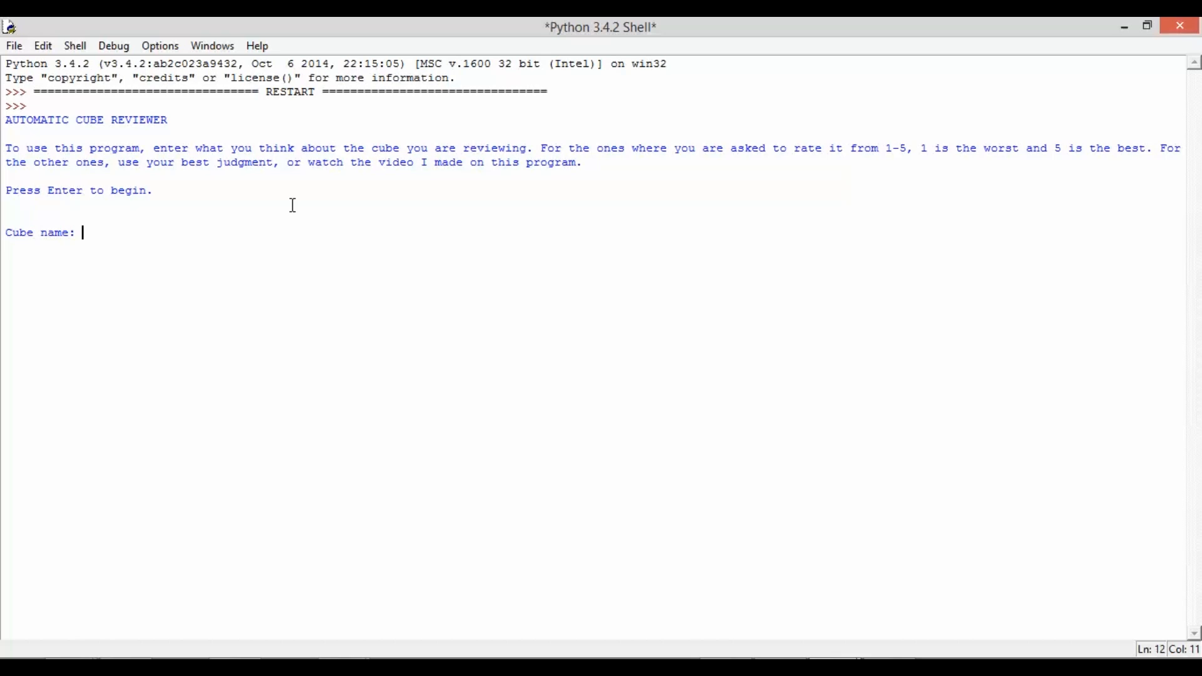
type("D")
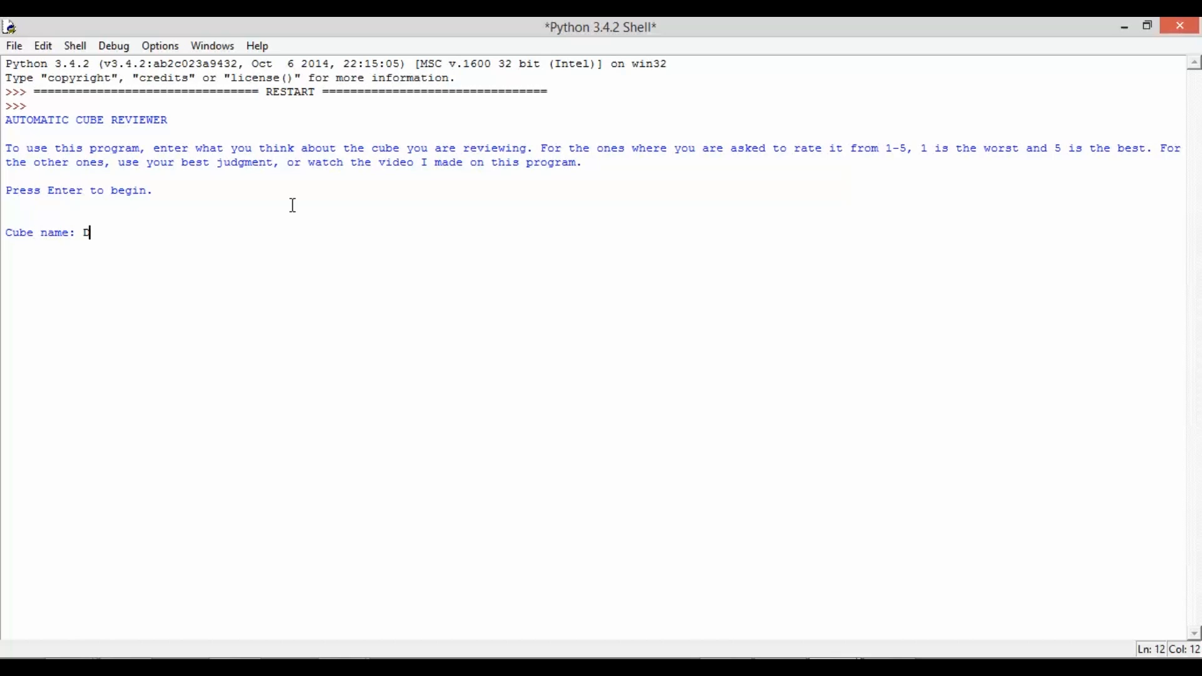
type("aYan Gu")
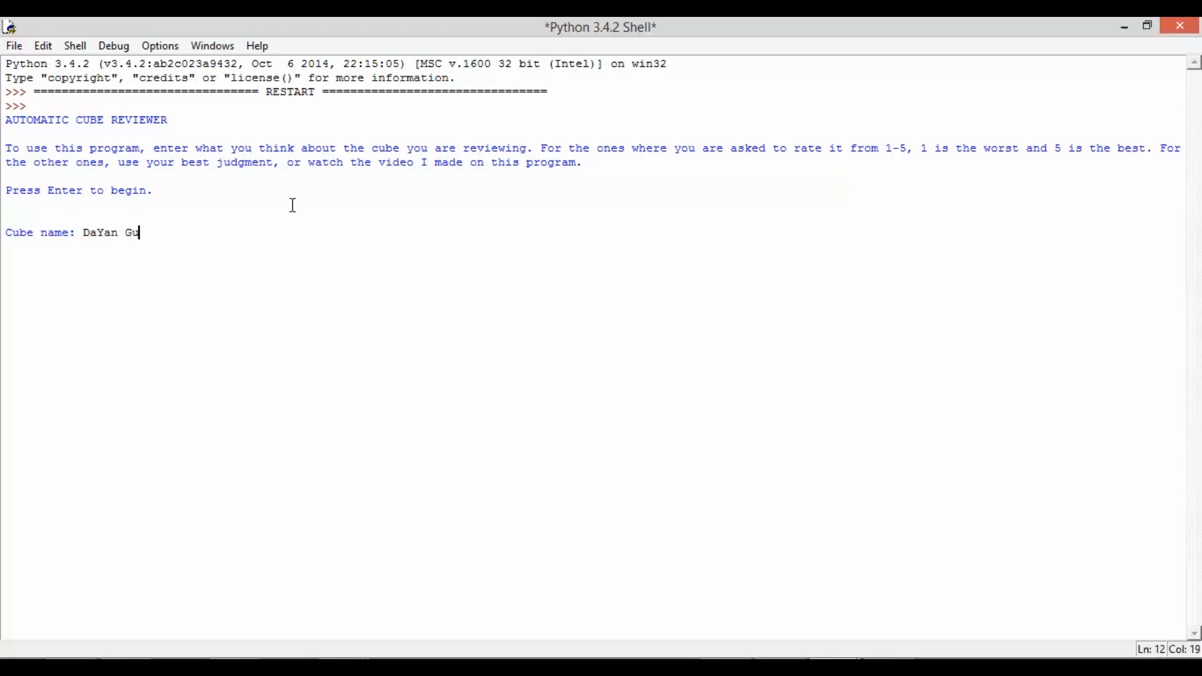
type("Hong V1")
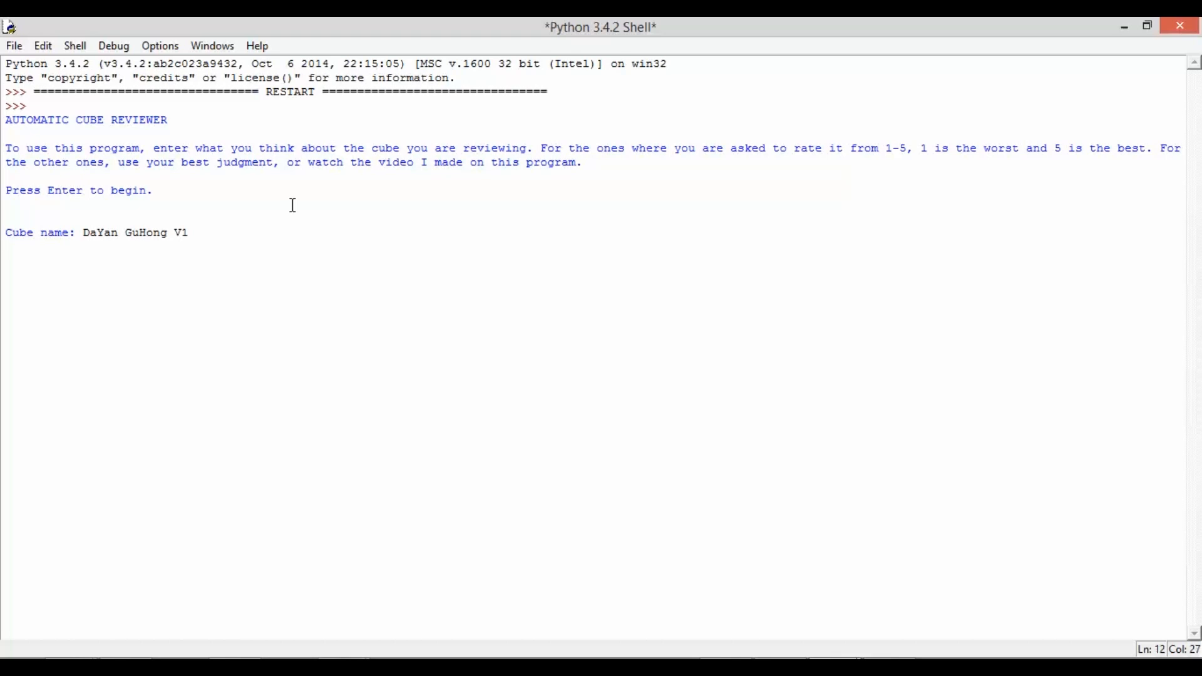
type("Stickerless")
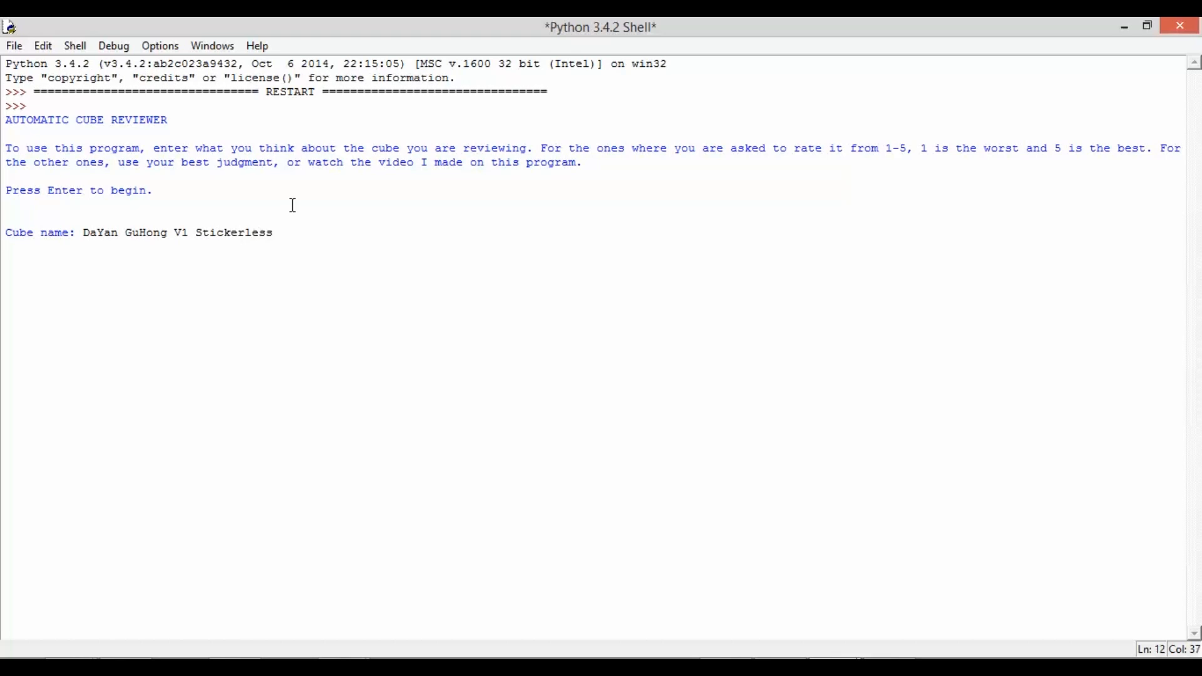
Step: Answer the 1–5 rating prompts (2, 4, ...) and give line to line as corner cutting amount
key("enter")
type("4")
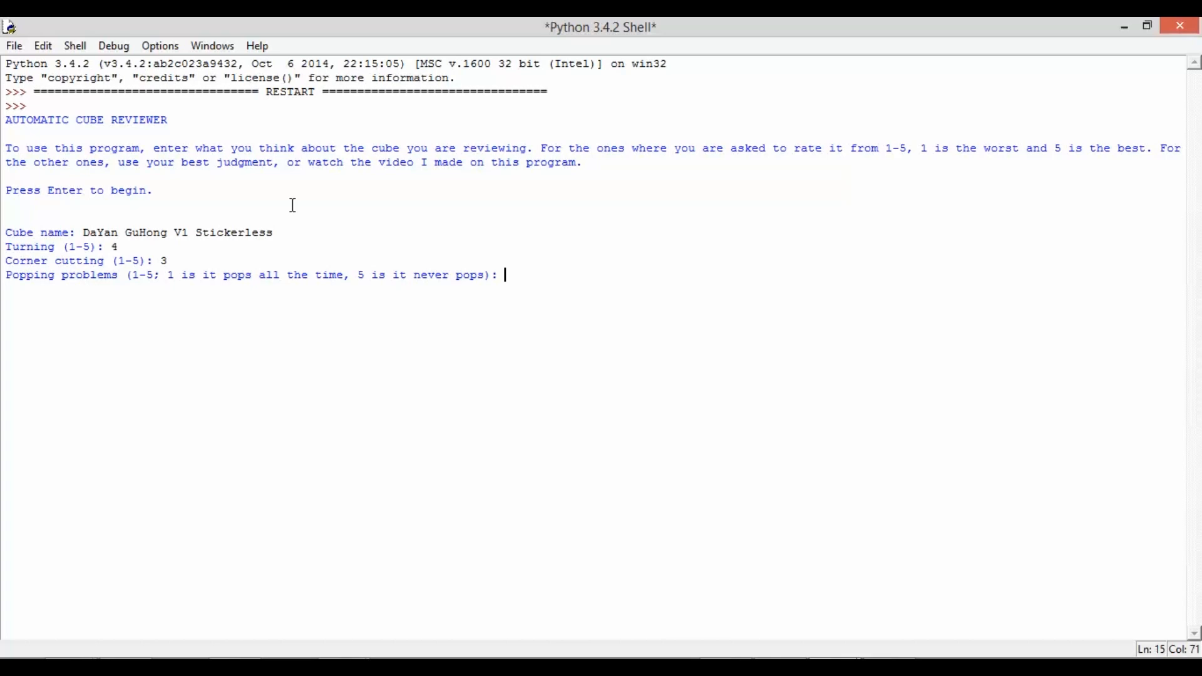
type("2")
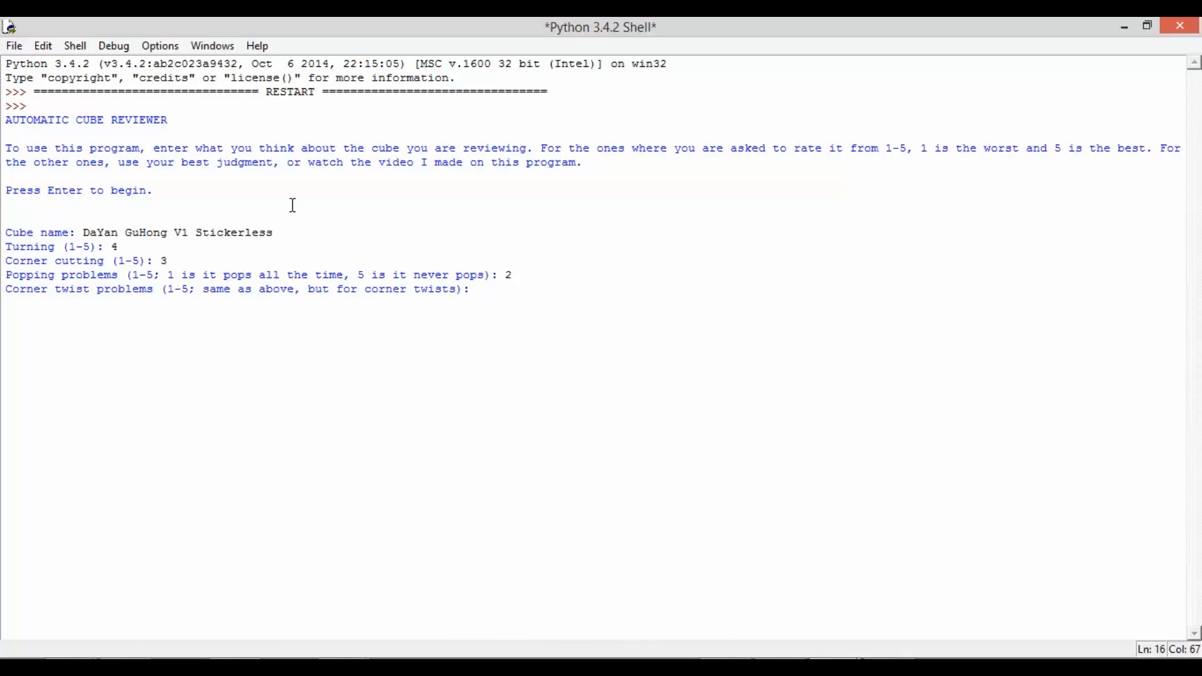
type("4")
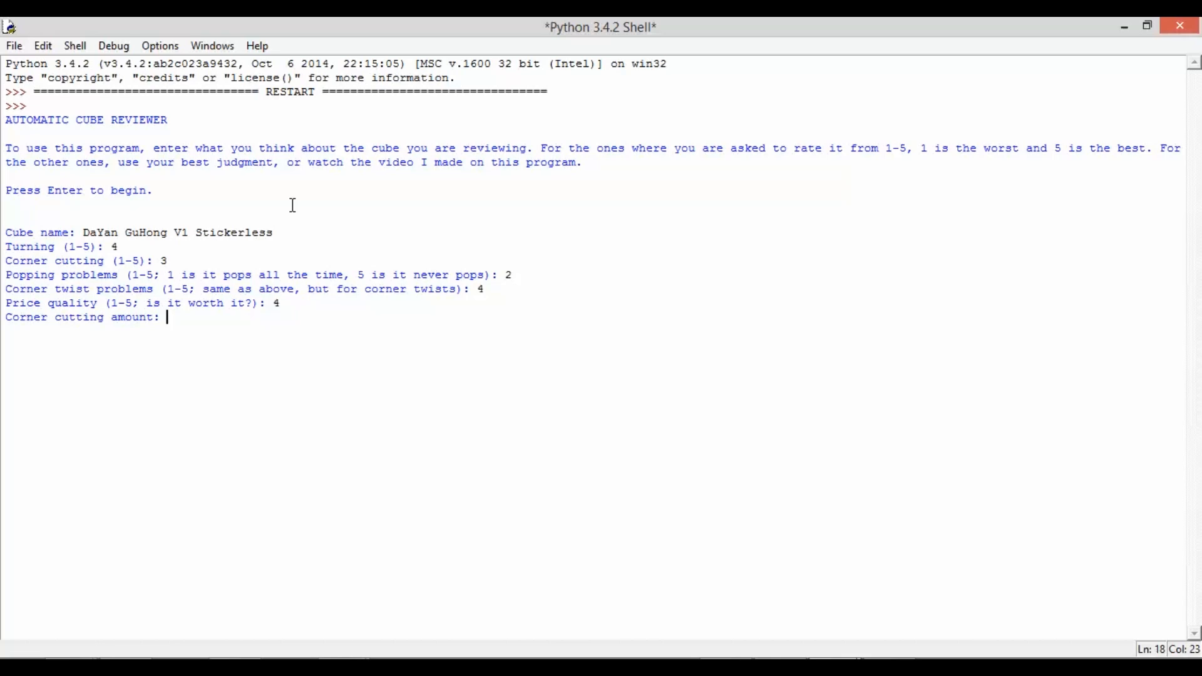
type("line to line")
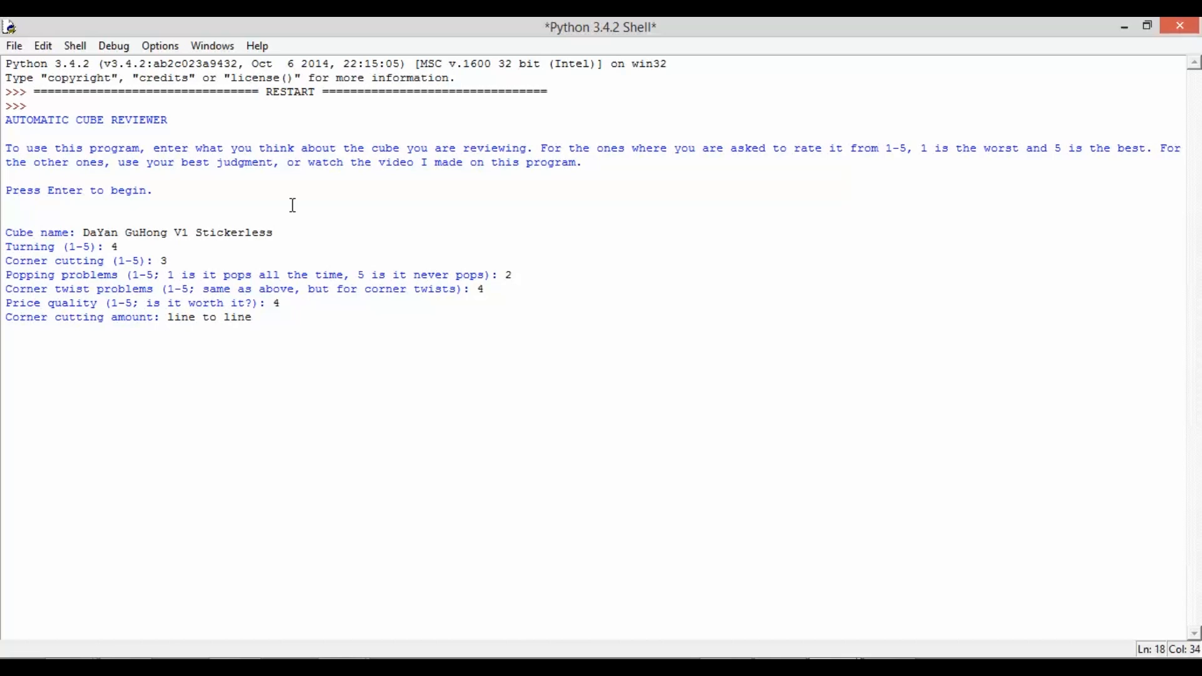
Step: Enter price $12.00 and turning style 'fast, smooth, and sometimes locky'
key("enter")
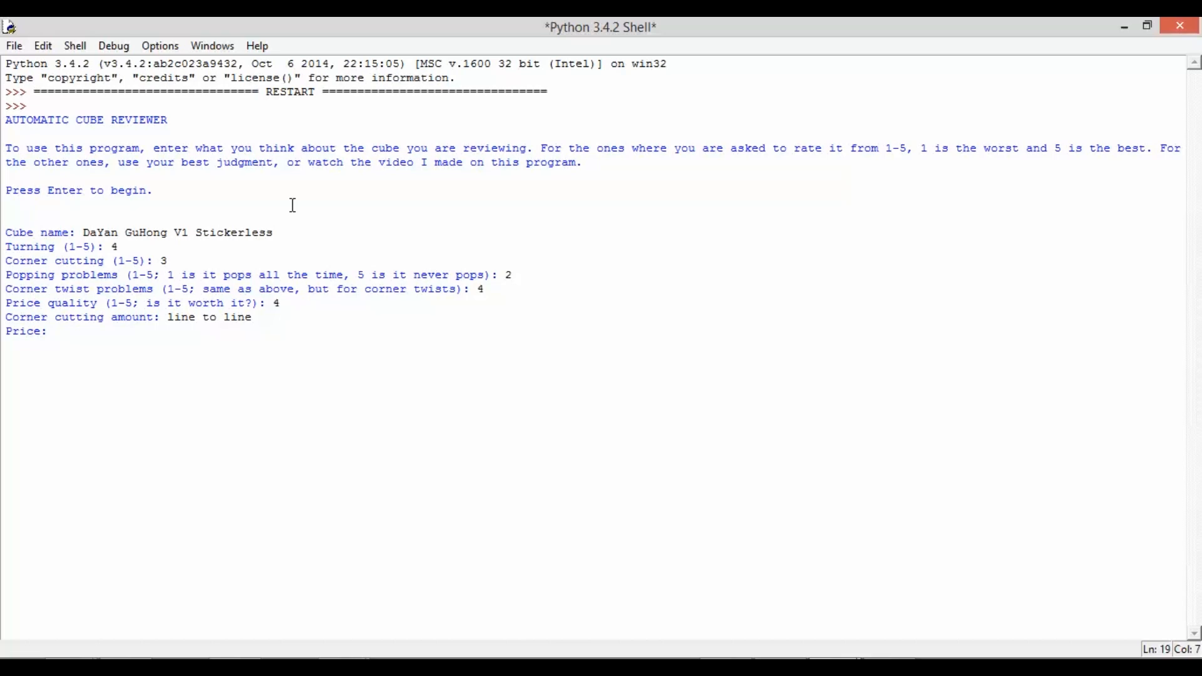
type("$12.00")
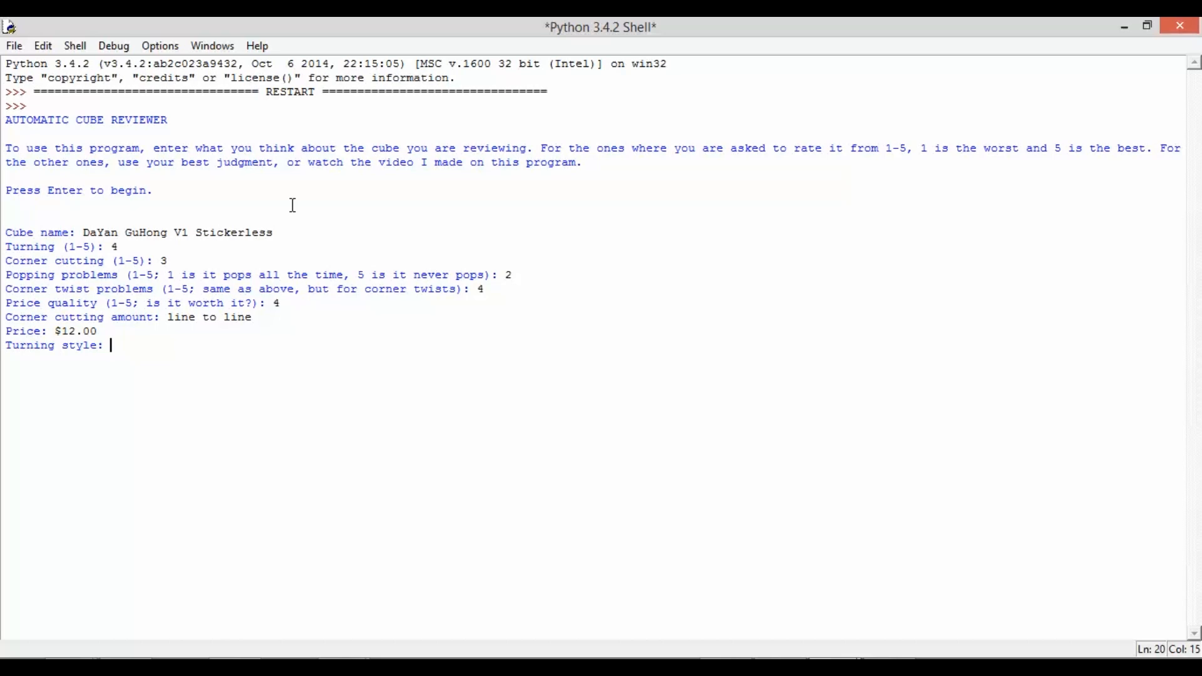
type("fa")
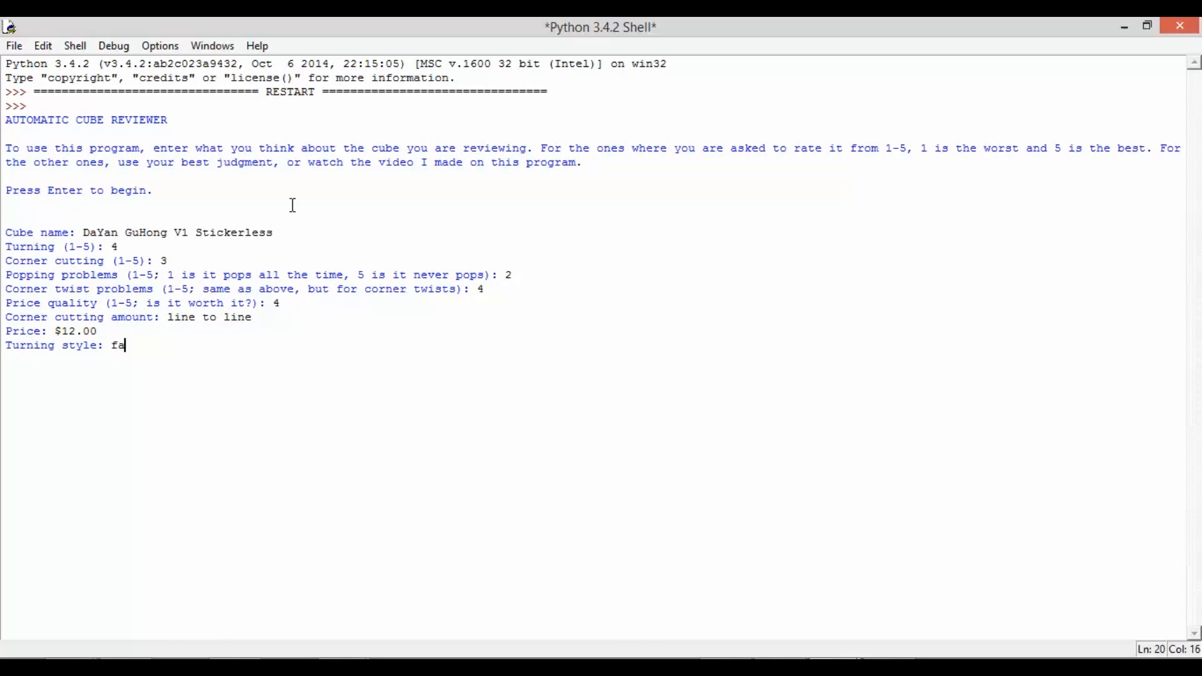
type("st, smooth")
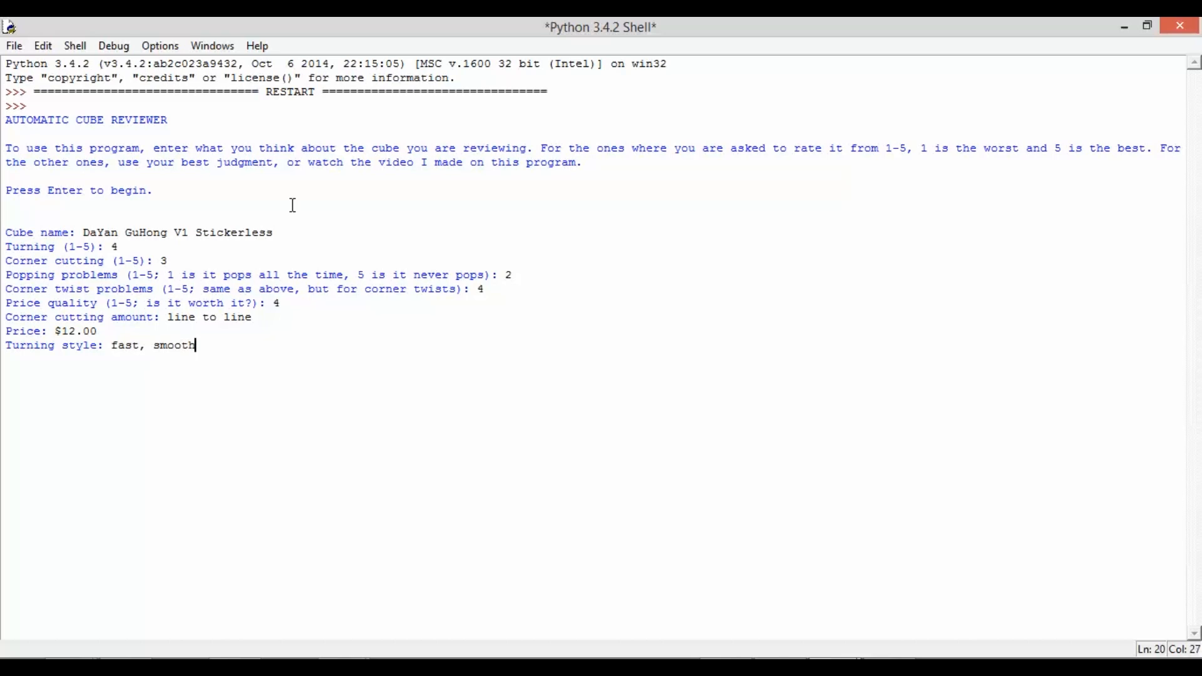
type(", and")
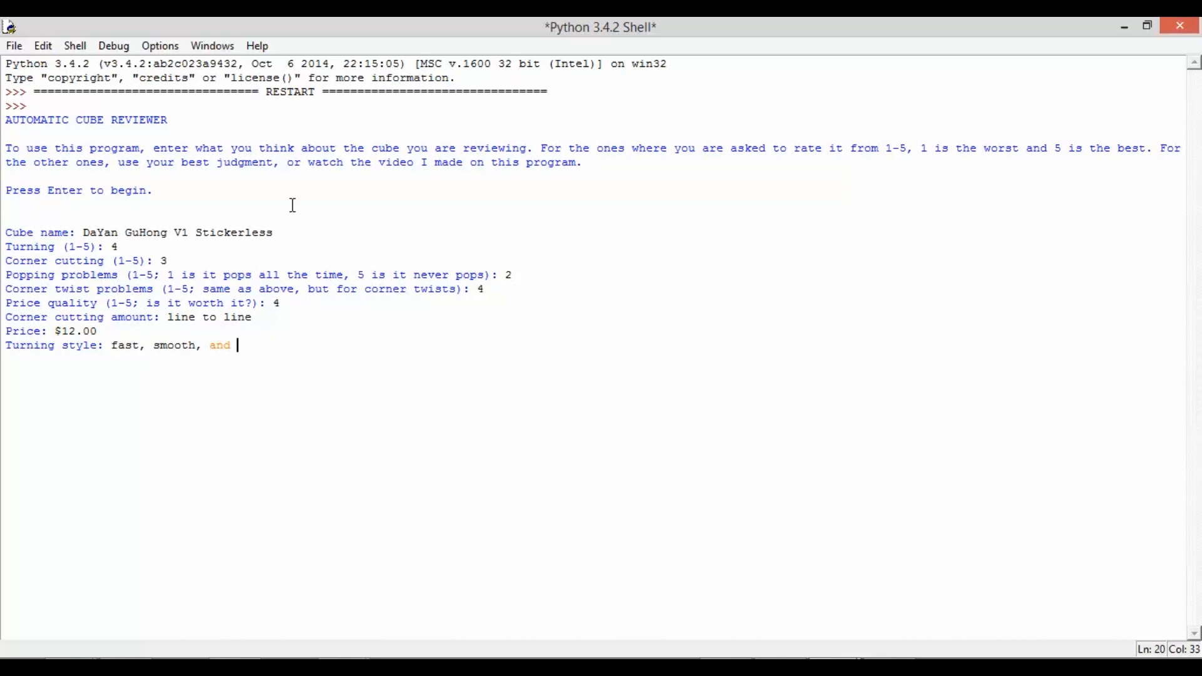
type("sometim")
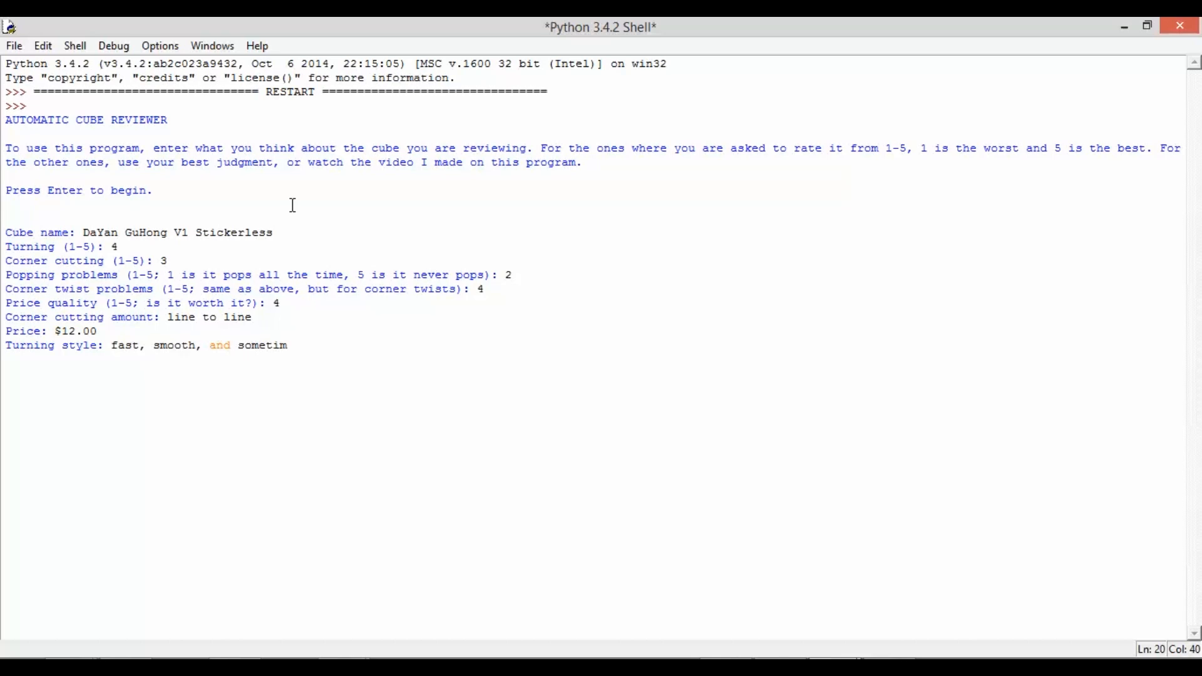
type("es locky")
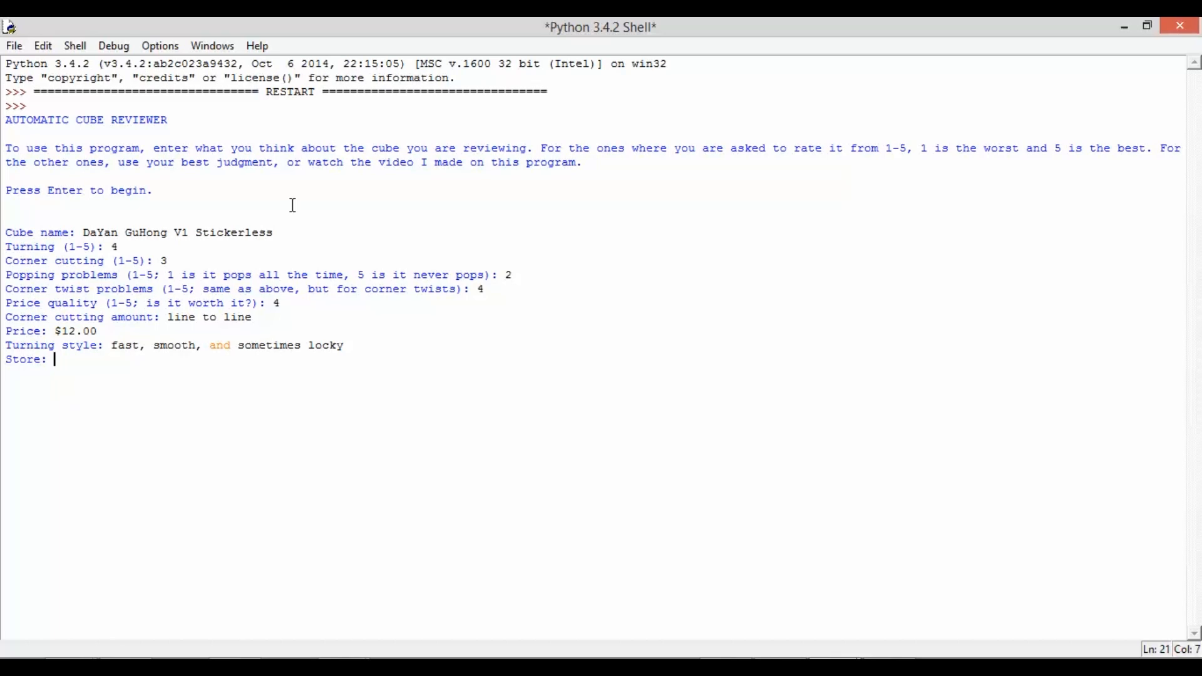
Step: Enter store thecubicle.us and size 57mm to produce the written review
type("the")
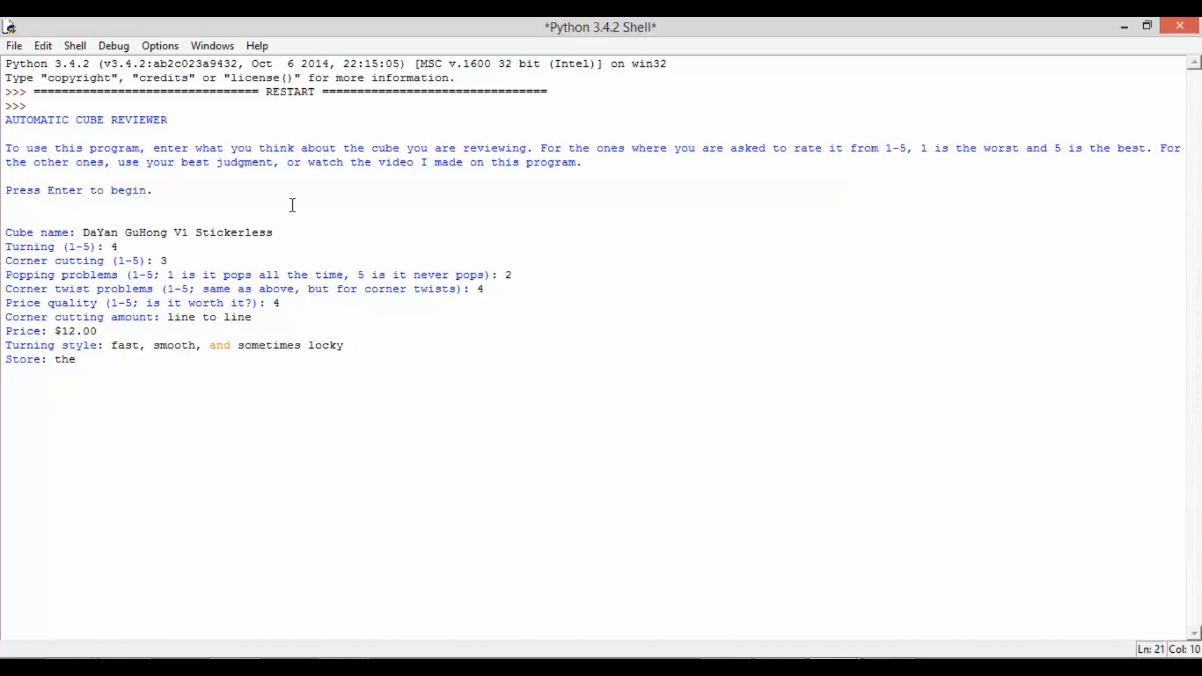
type("cubicle.us")
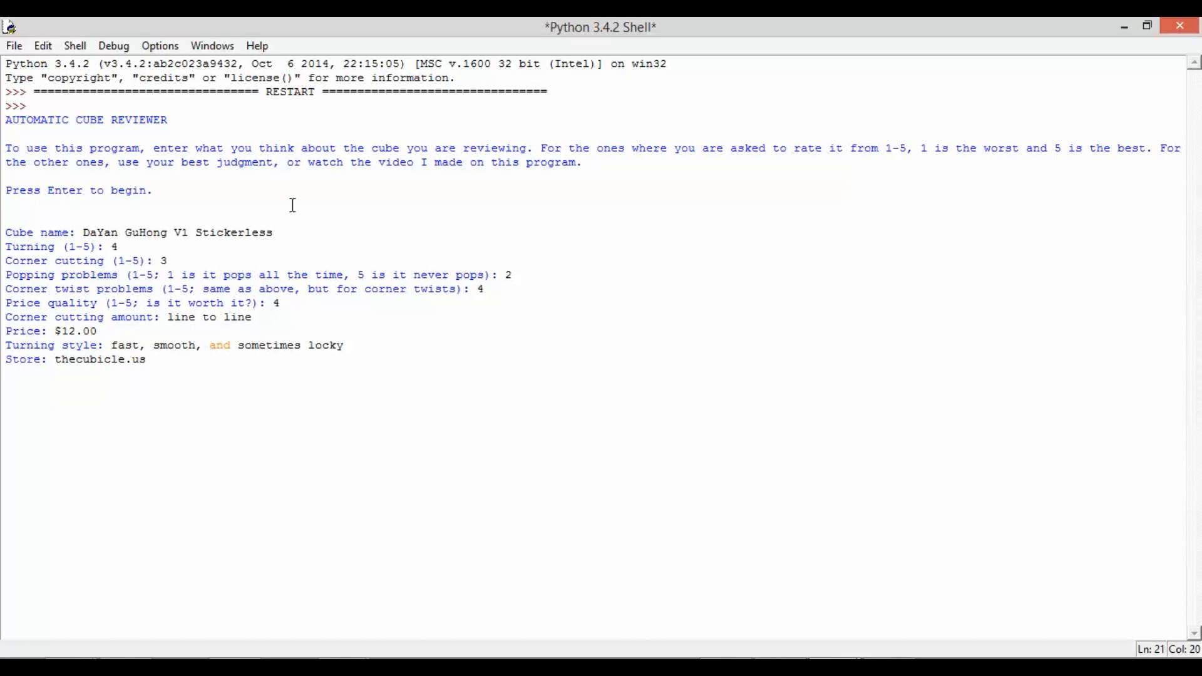
type("57mm")
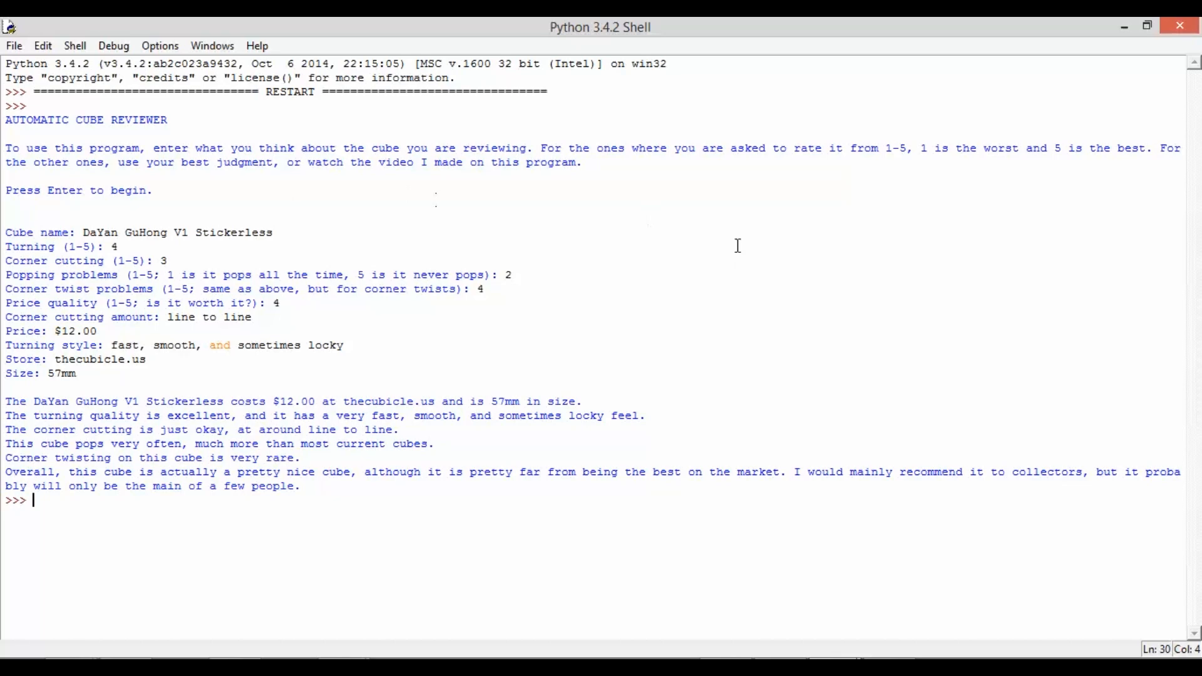
mouse_move(438, 199)
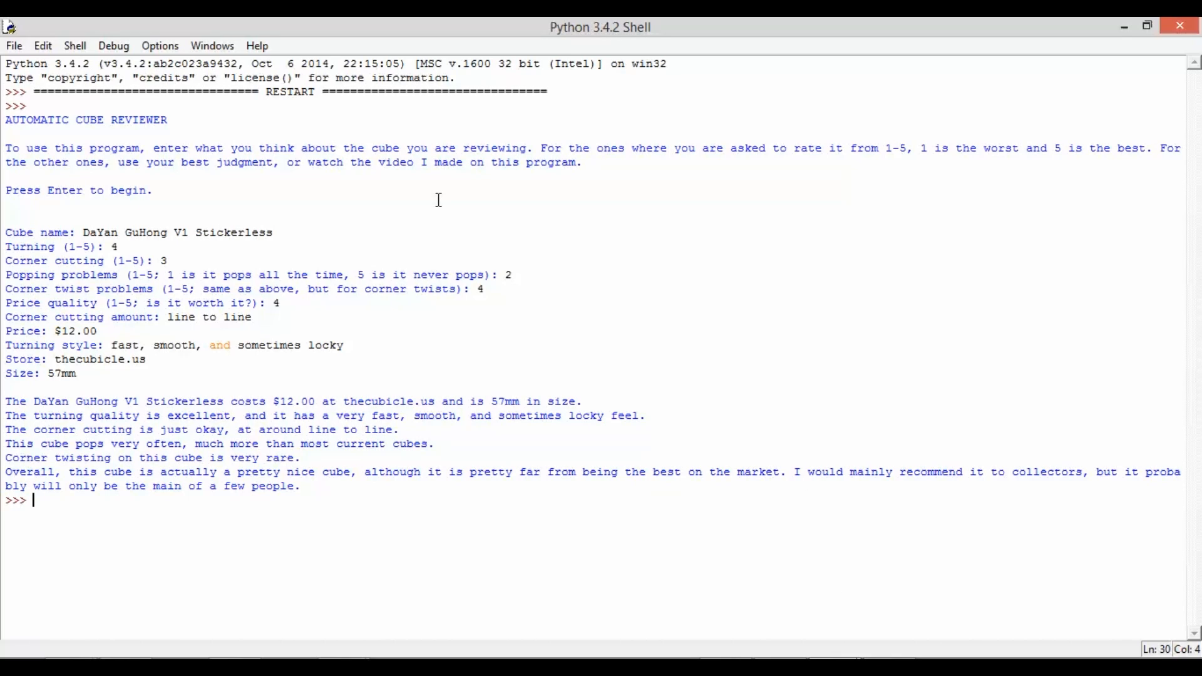